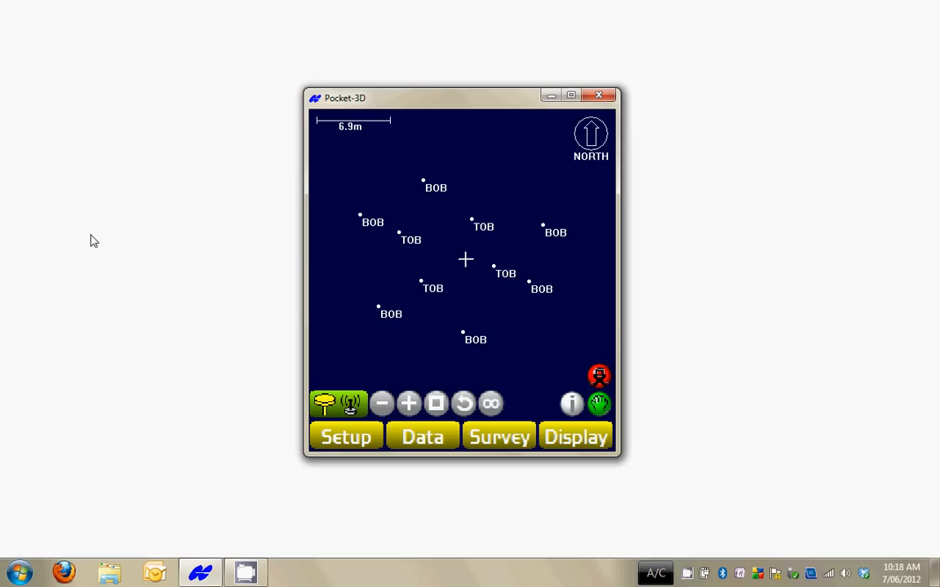
mouse_move(395, 306)
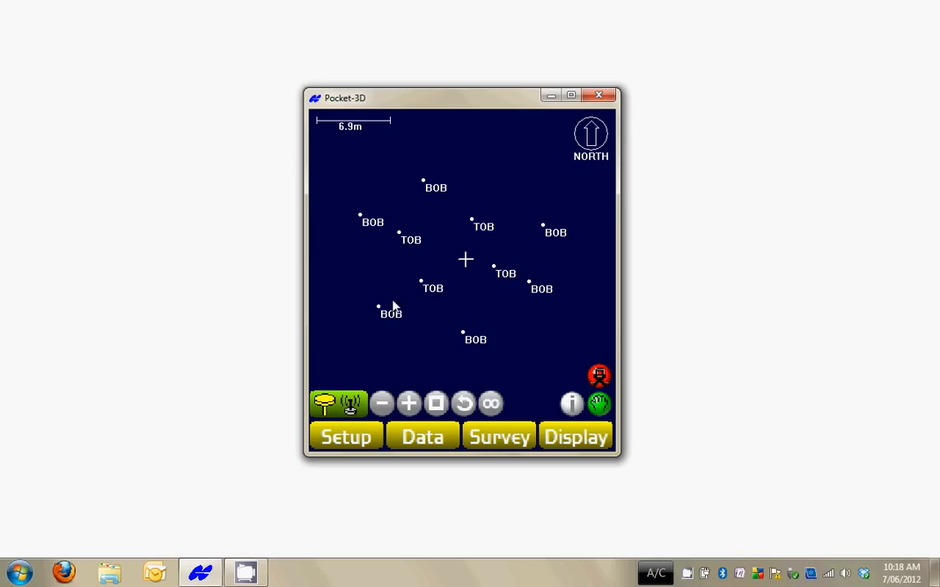
mouse_move(463, 351)
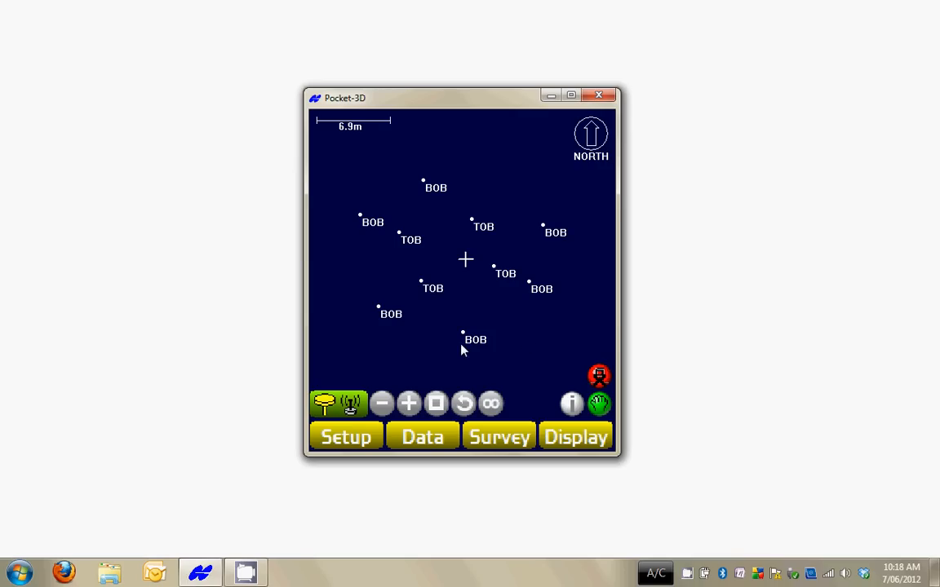
mouse_move(600, 405)
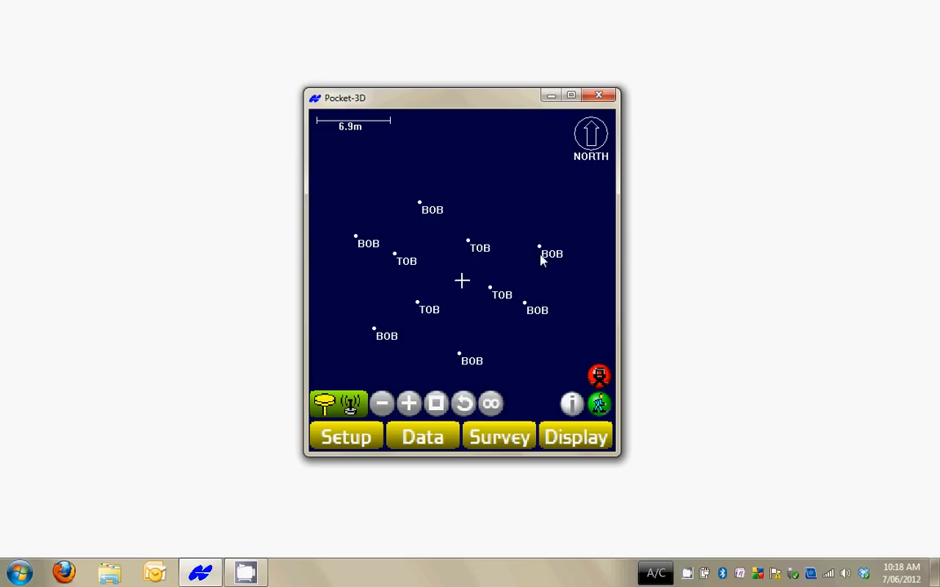
mouse_move(405, 206)
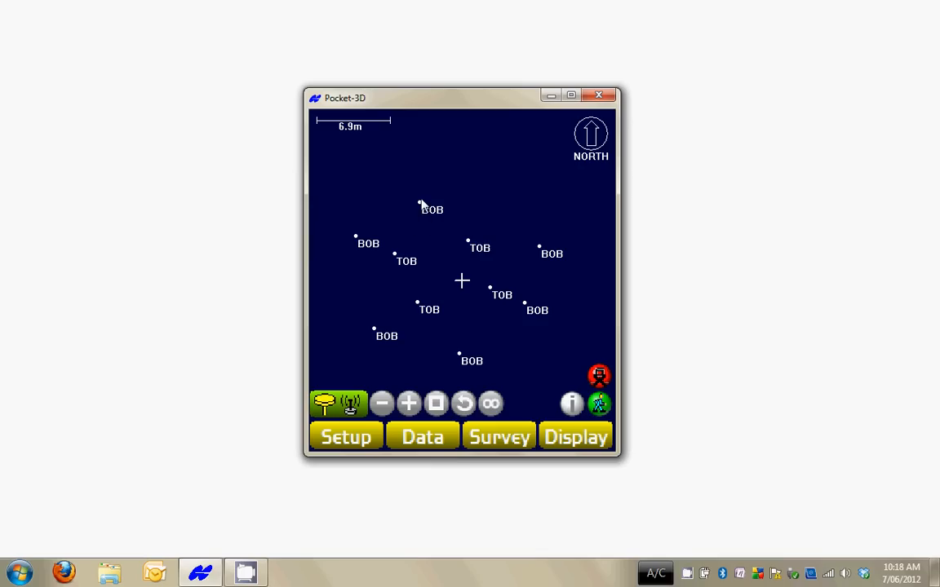
mouse_move(536, 317)
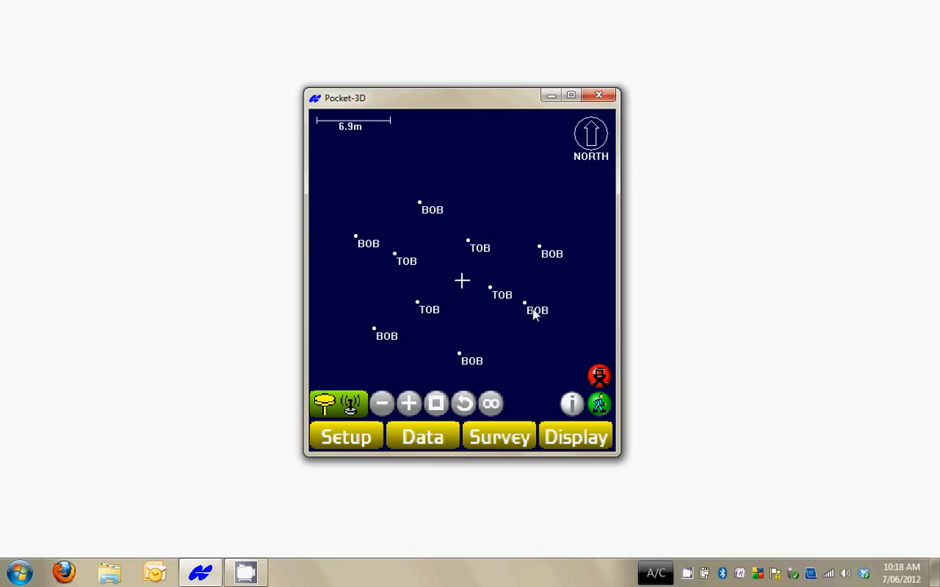
mouse_move(578, 362)
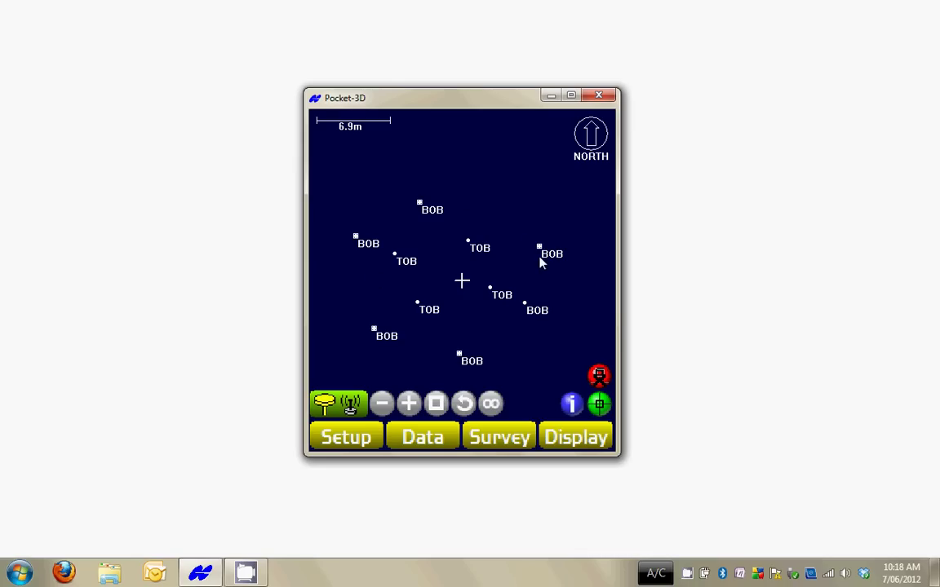
mouse_move(493, 359)
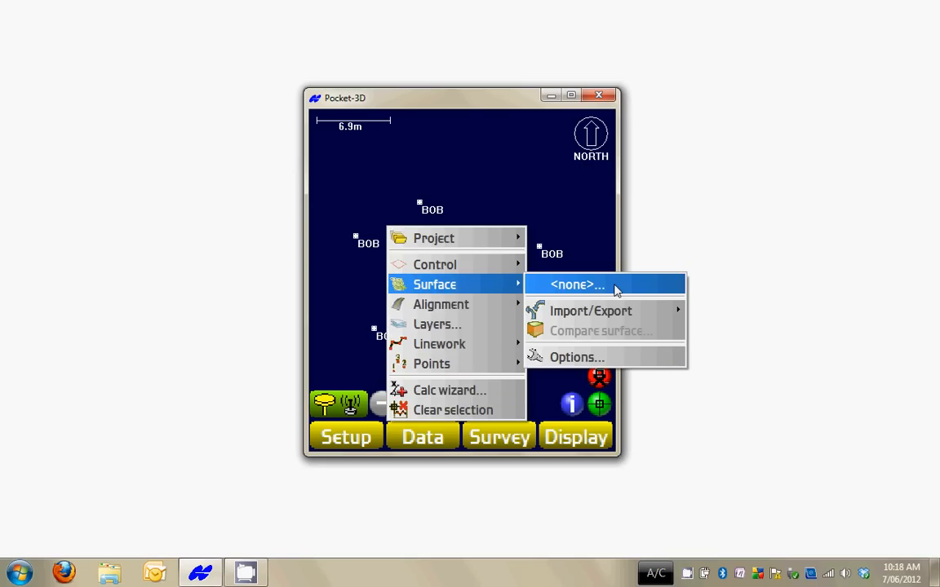
- Start a new TIN surface from the BOB points and accept its triangulated preview
left_click(578, 284)
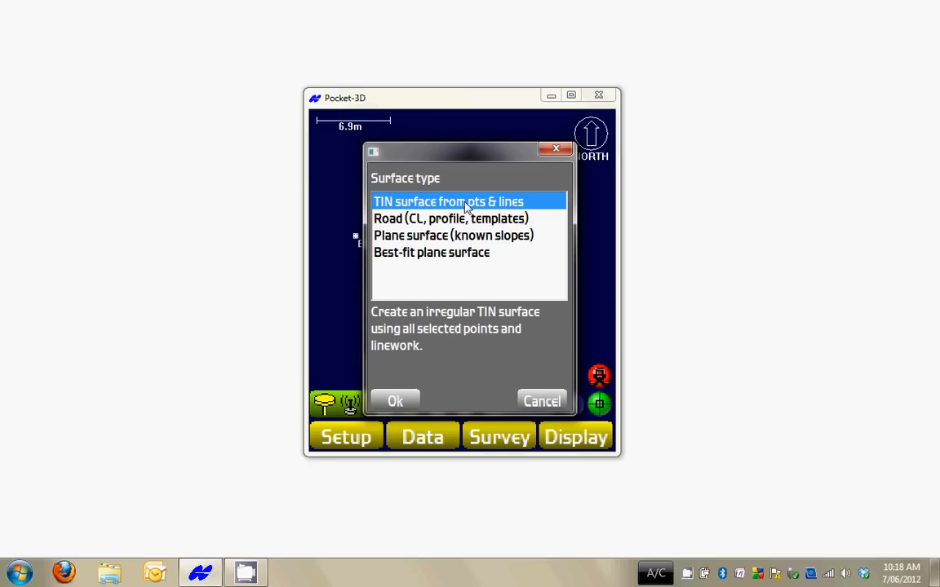
left_click(395, 401)
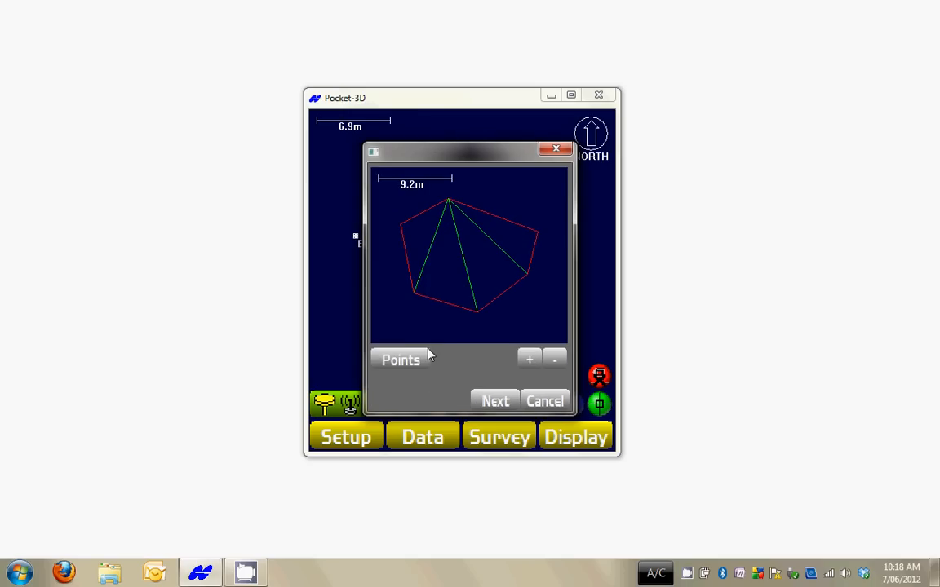
left_click(496, 401)
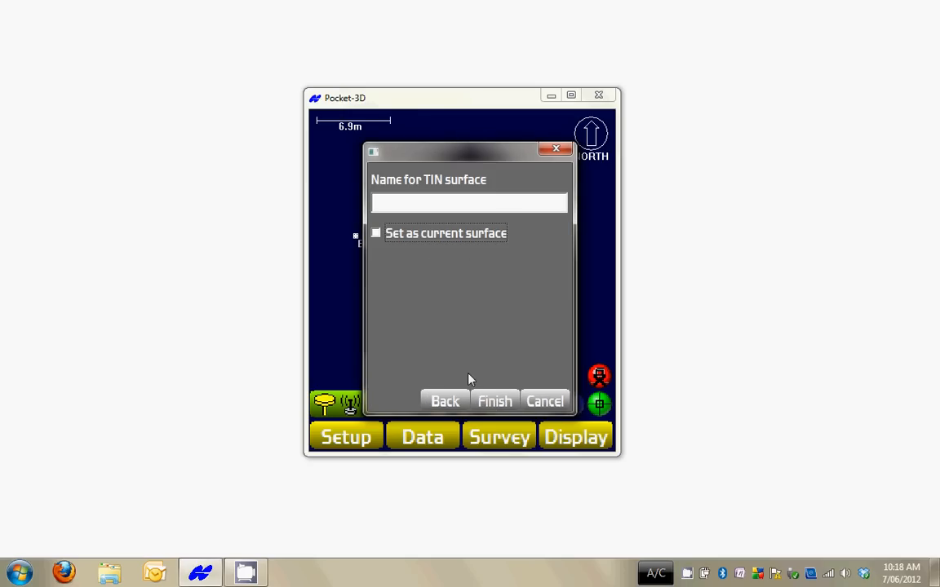
- Name the surface BTM, finish it and confirm it as the current design surface
left_click(470, 202)
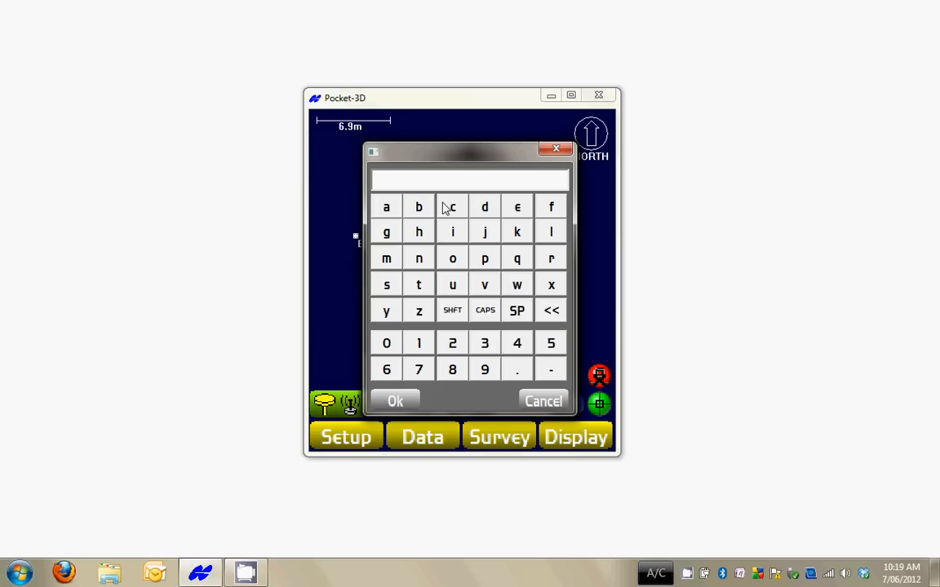
type("BTM")
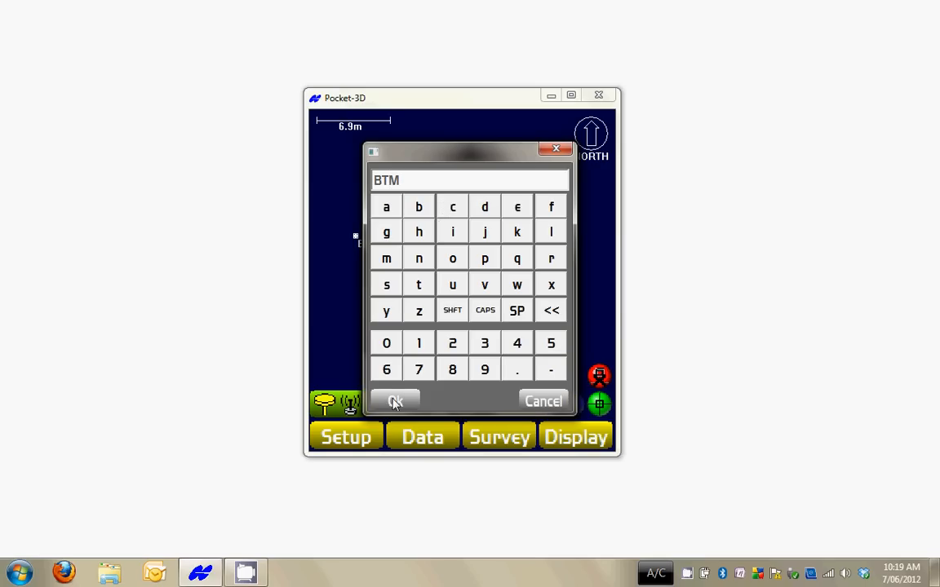
left_click(395, 401)
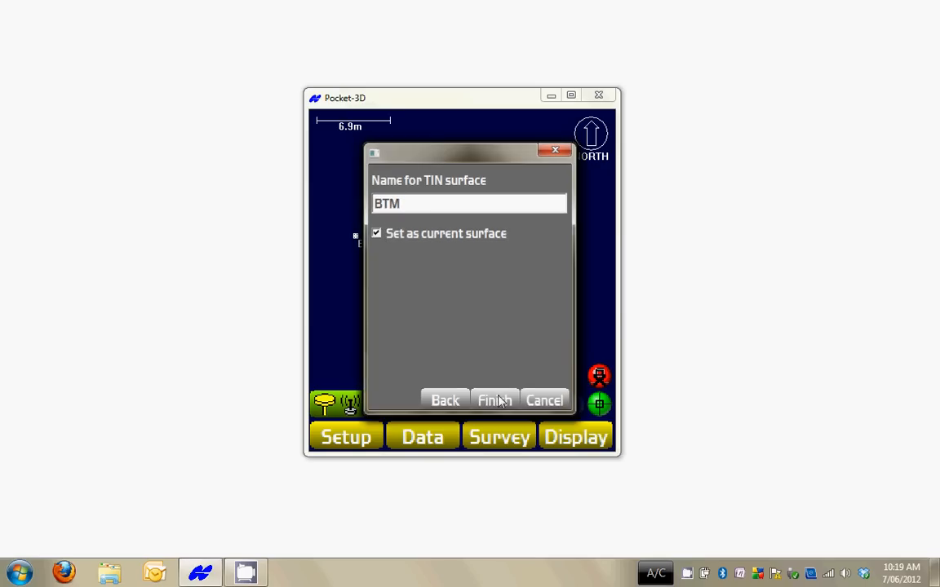
left_click(497, 401)
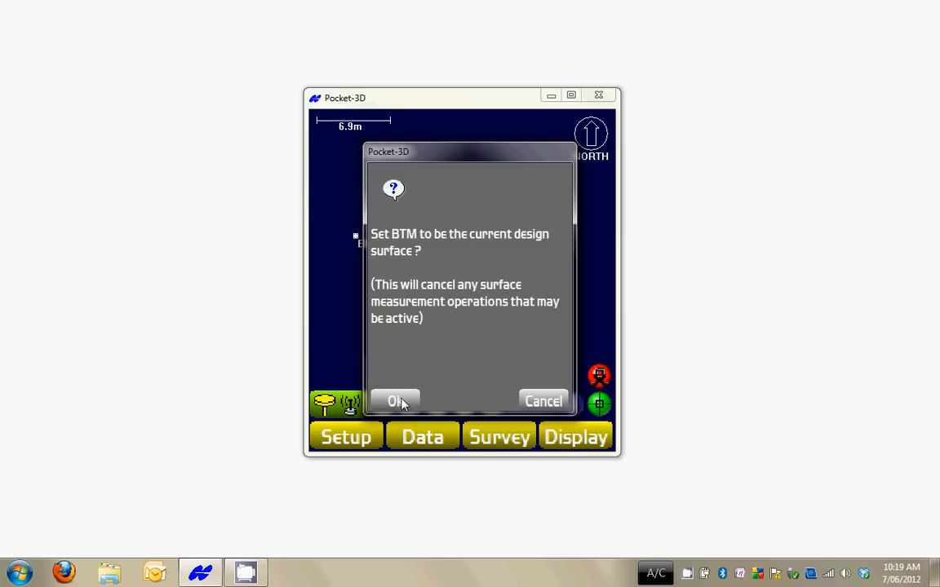
left_click(395, 402)
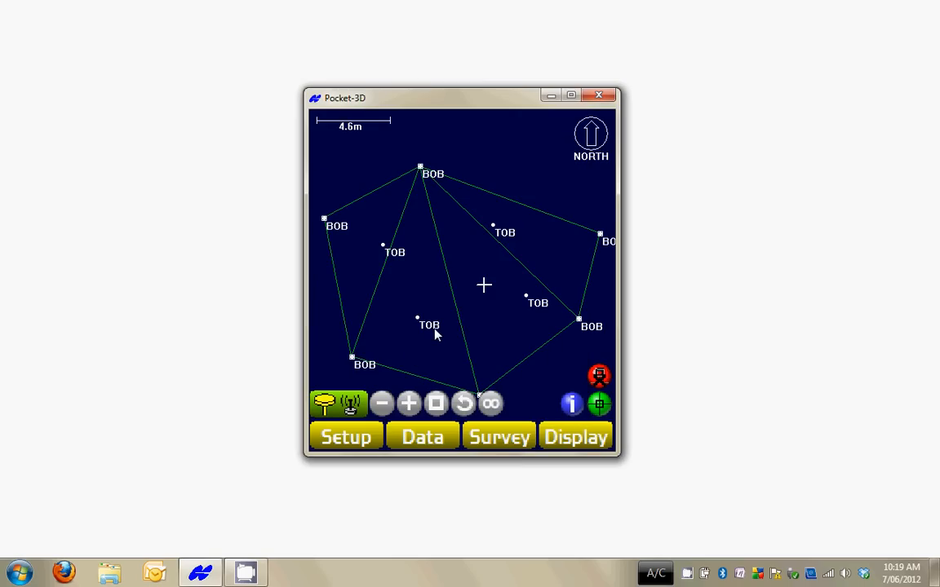
mouse_move(457, 372)
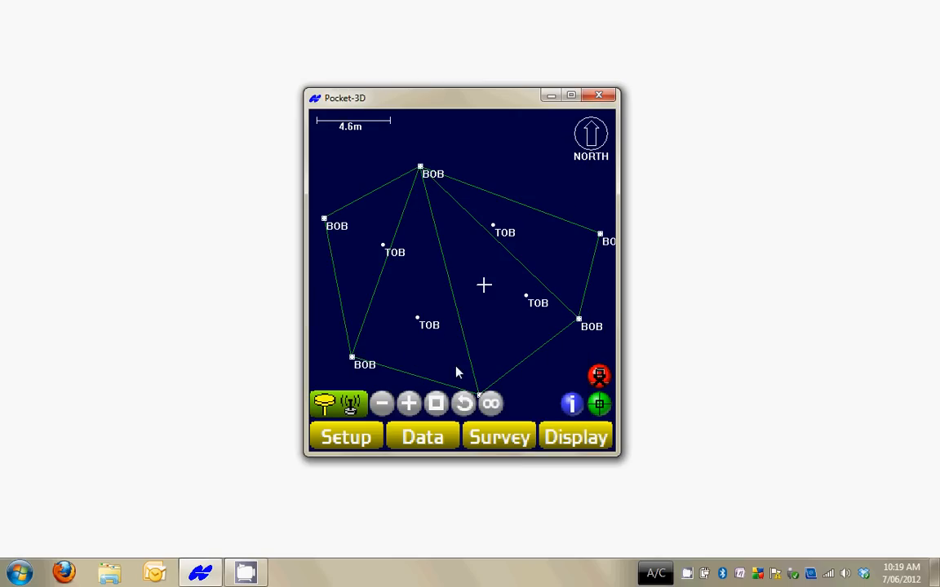
- Set the current surface to <none> so BTM's triangles disappear from the plan
left_click(423, 437)
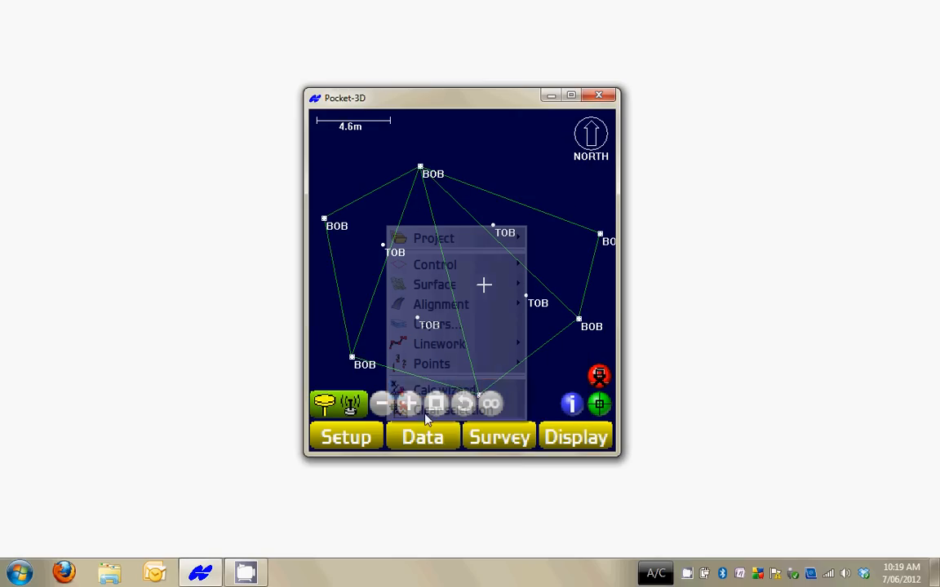
left_click(434, 284)
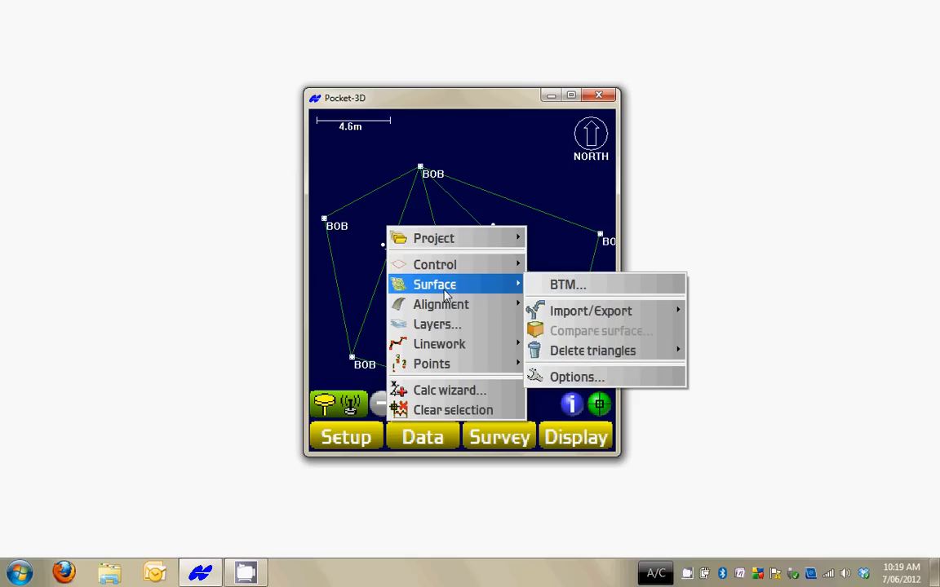
left_click(568, 284)
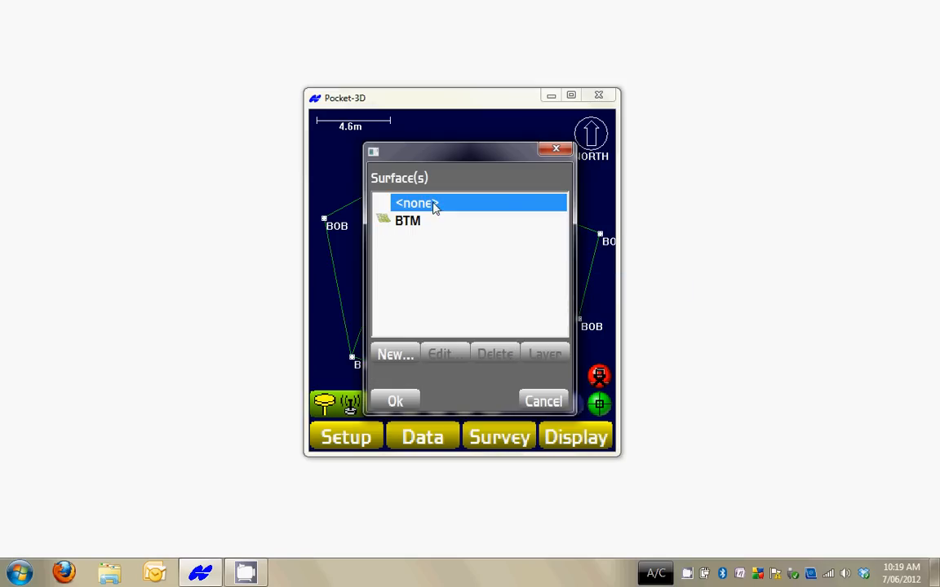
left_click(395, 402)
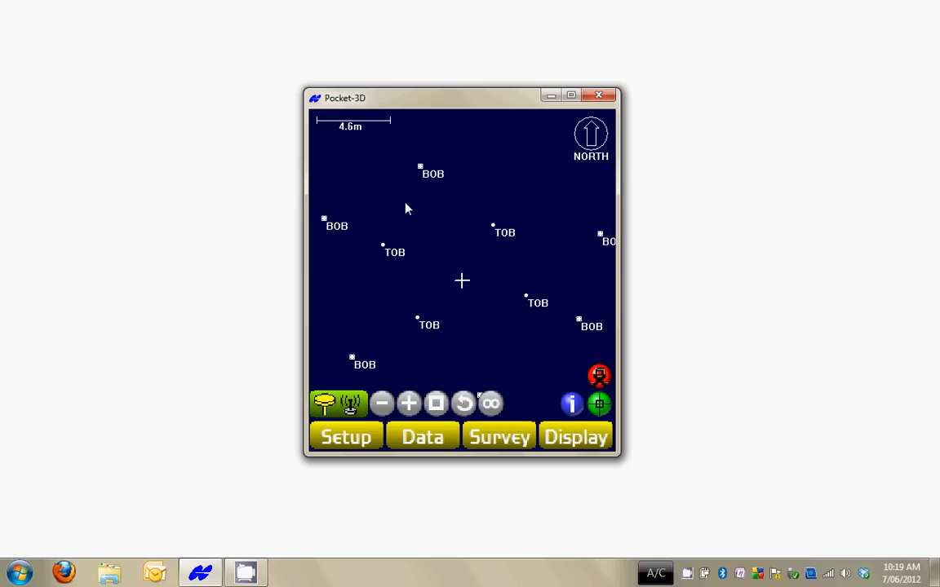
mouse_move(490, 405)
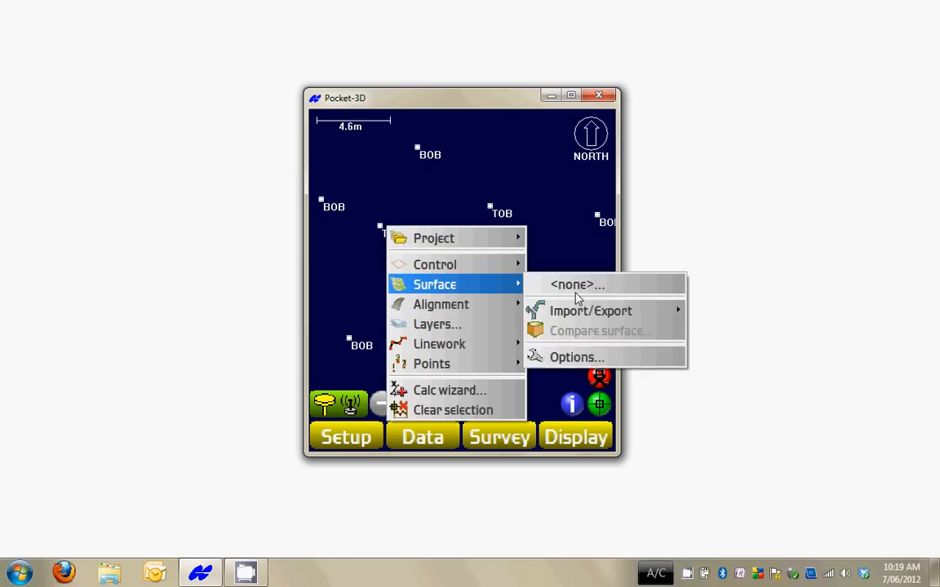
- Create a second TIN surface from all points, named ALL and marked current
left_click(576, 284)
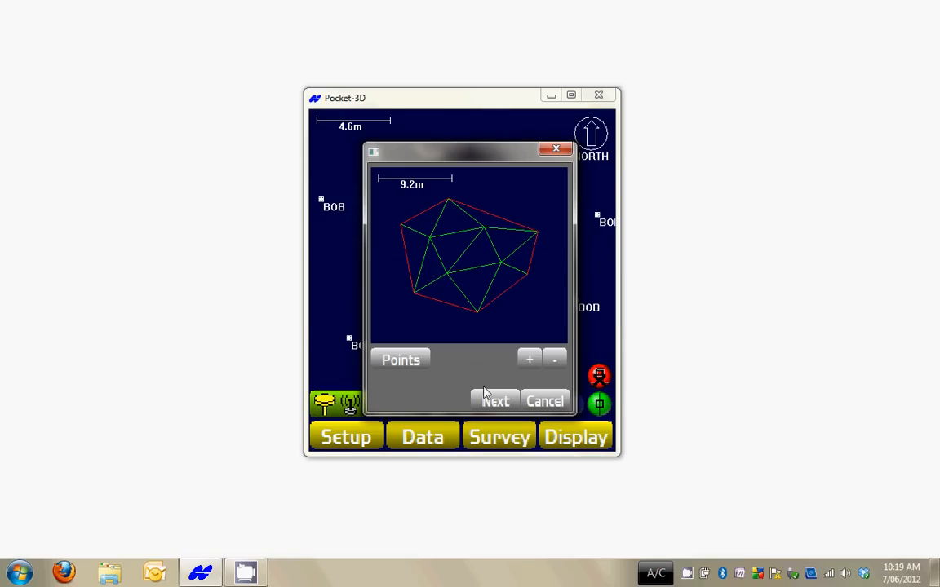
mouse_move(411, 216)
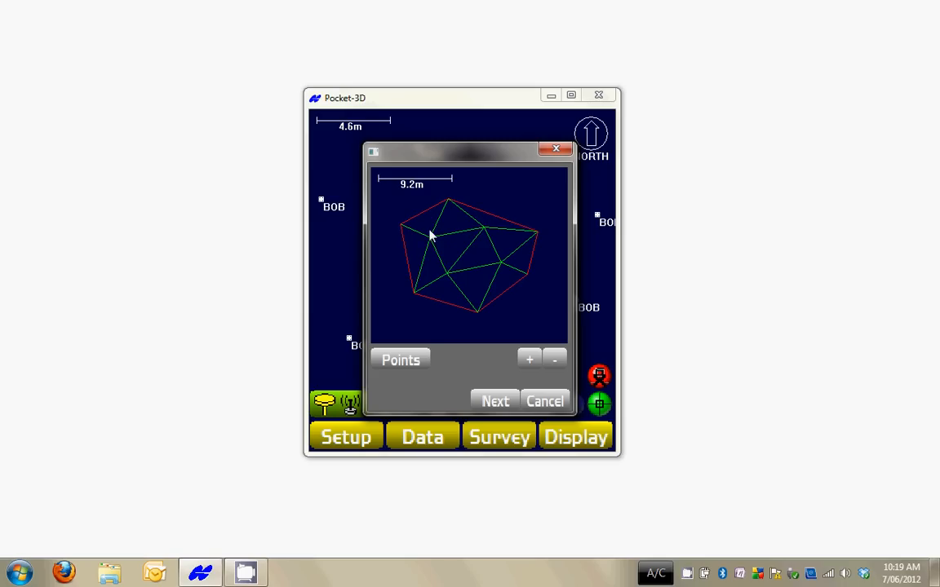
left_click(496, 402)
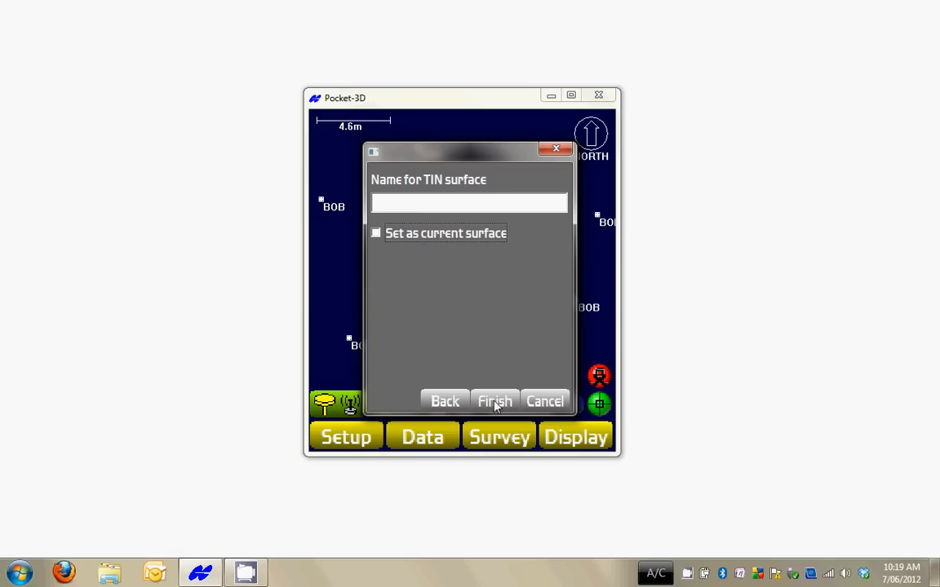
left_click(375, 232)
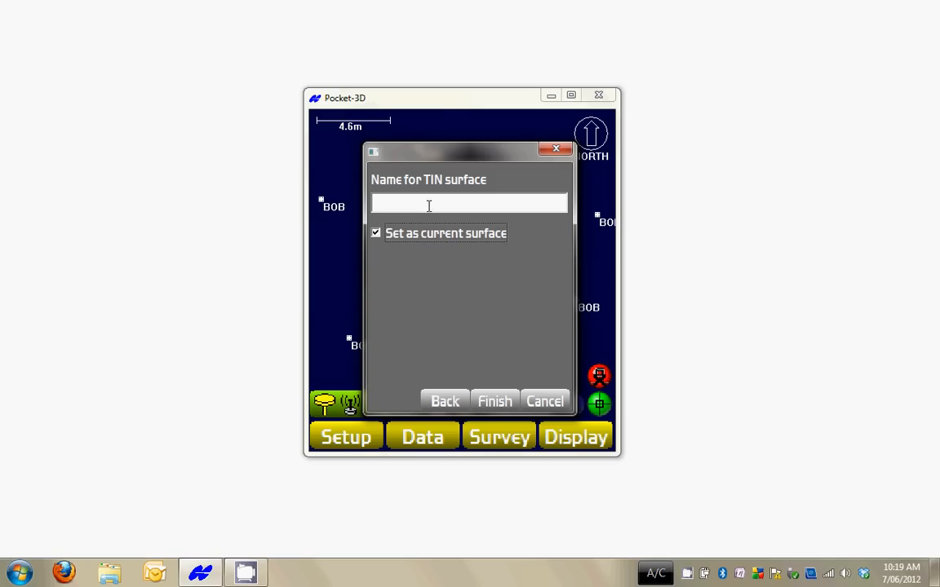
left_click(470, 203)
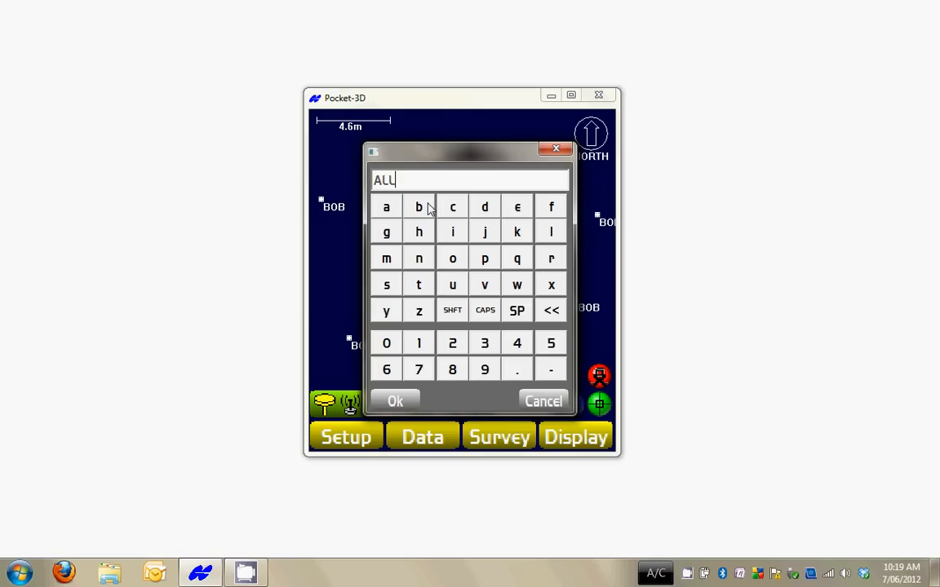
left_click(395, 402)
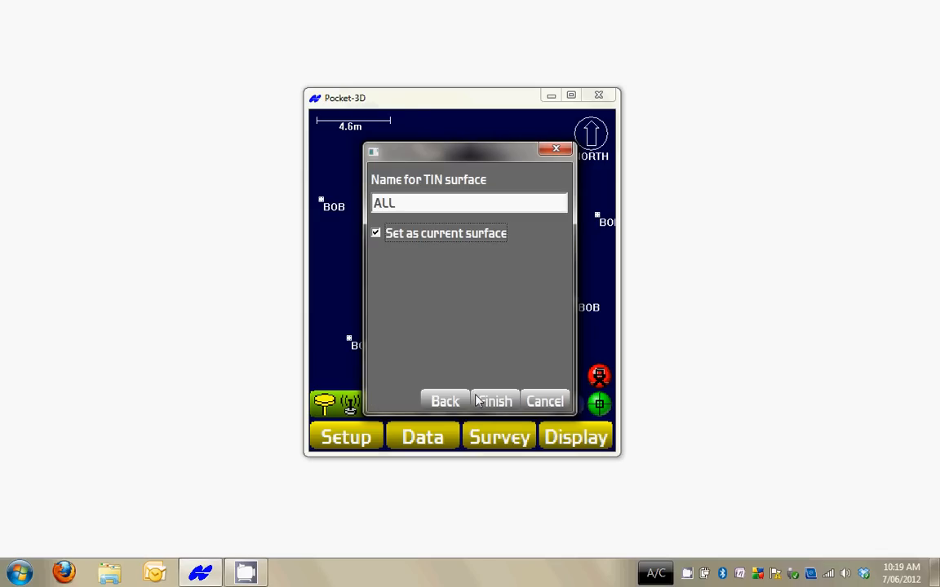
- Review the surface list showing both ALL and BTM, picking BTM
left_click(494, 401)
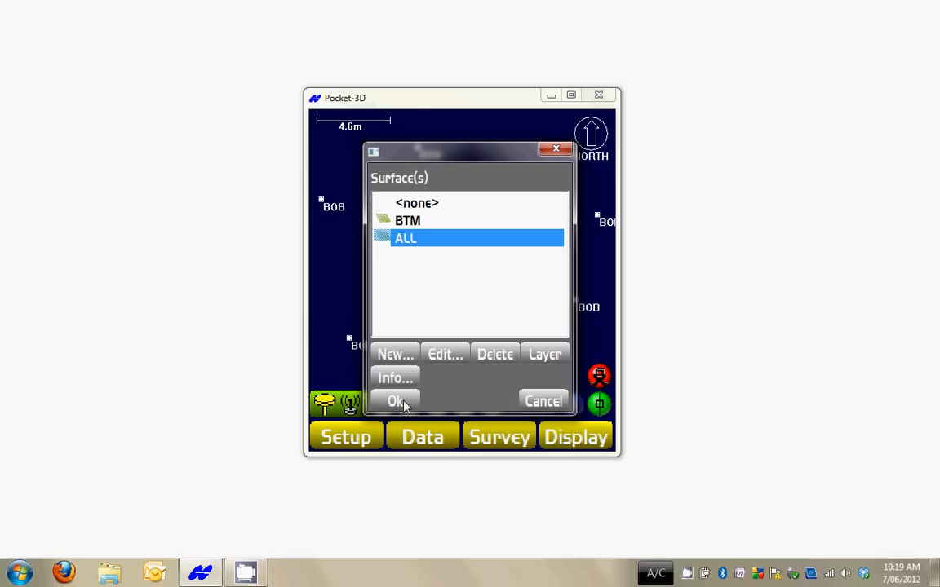
mouse_move(433, 225)
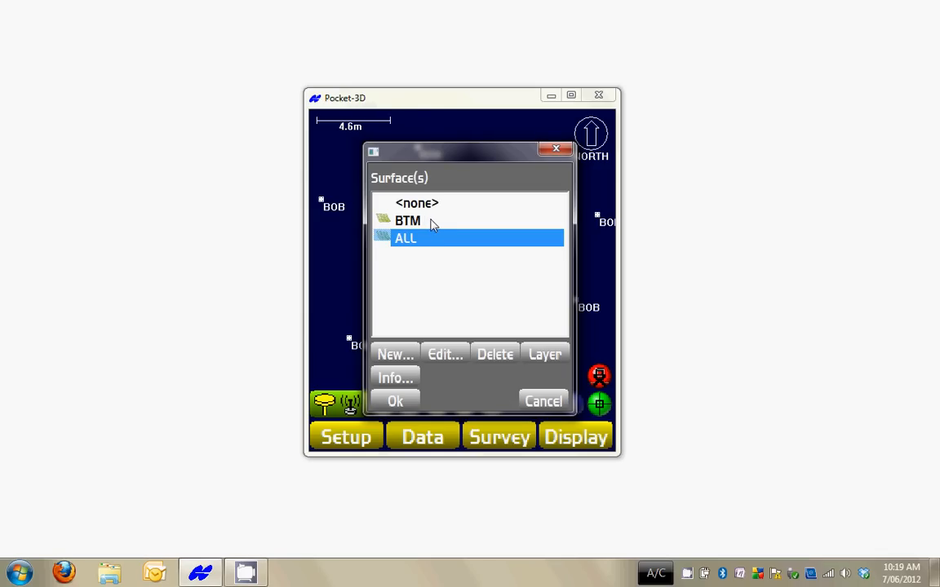
left_click(408, 221)
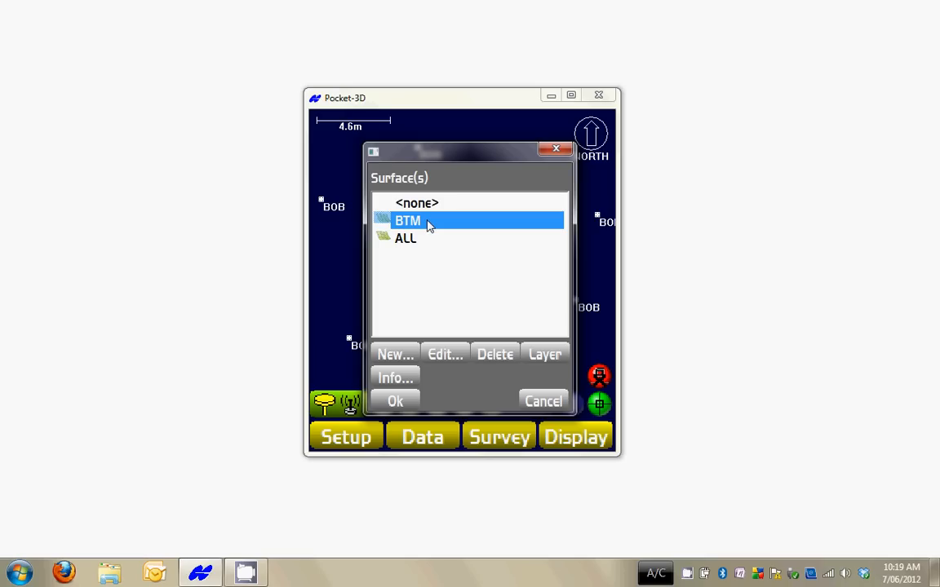
mouse_move(434, 244)
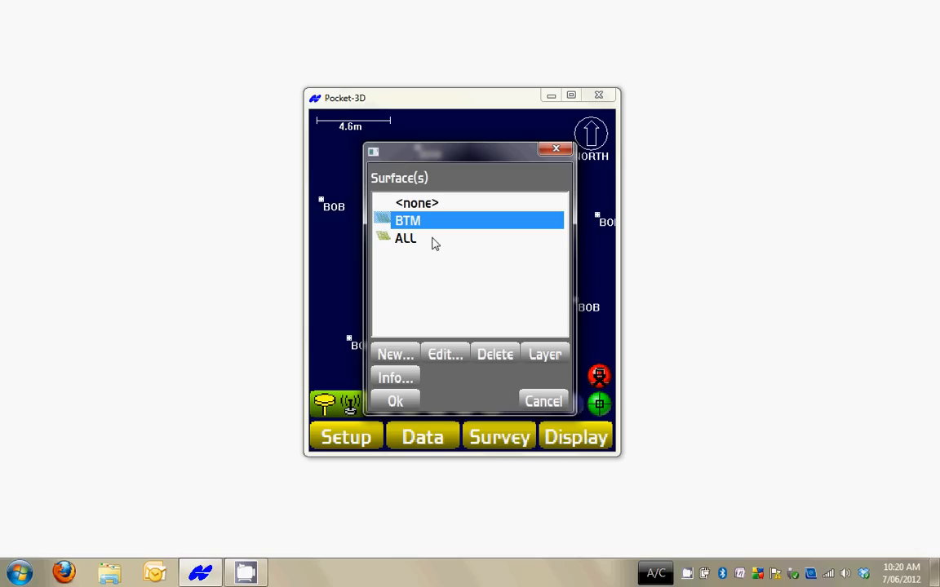
mouse_move(422, 369)
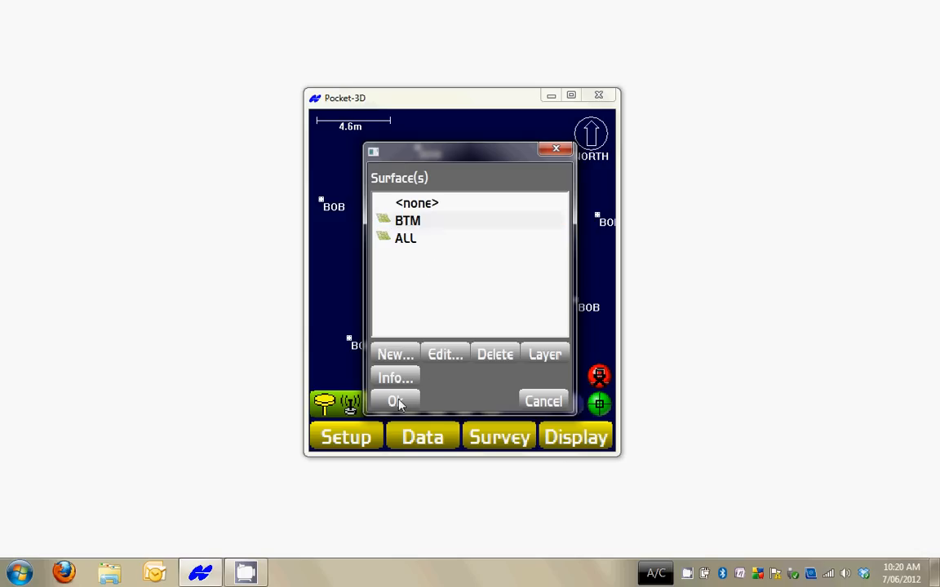
- Accept the surface list and start Compare surface with ALL as the existing surface
left_click(395, 402)
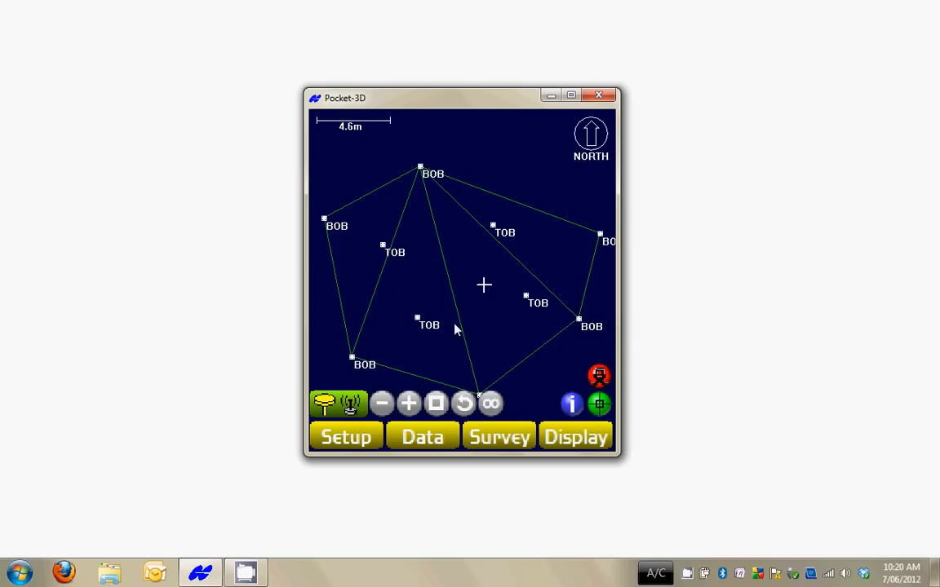
left_click(423, 437)
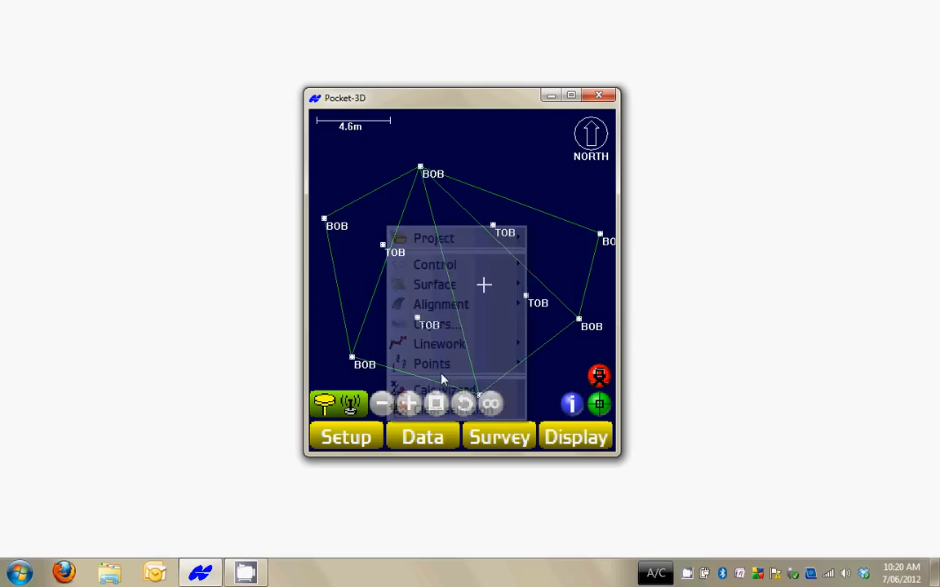
left_click(434, 283)
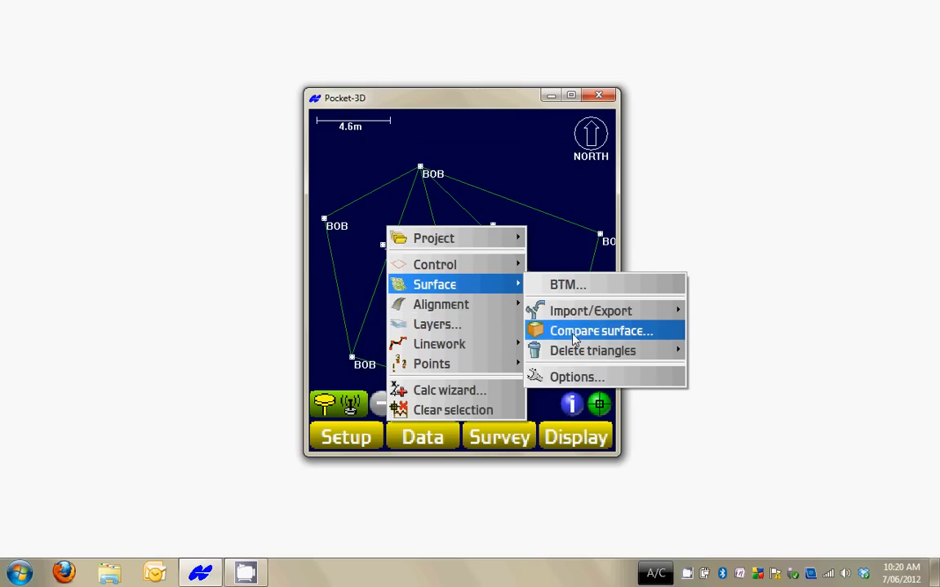
left_click(601, 330)
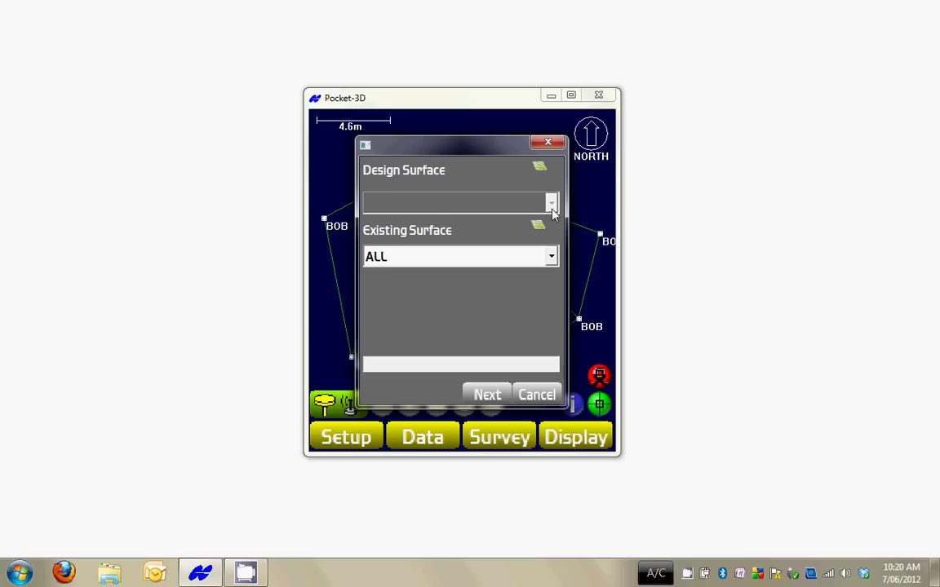
mouse_move(454, 176)
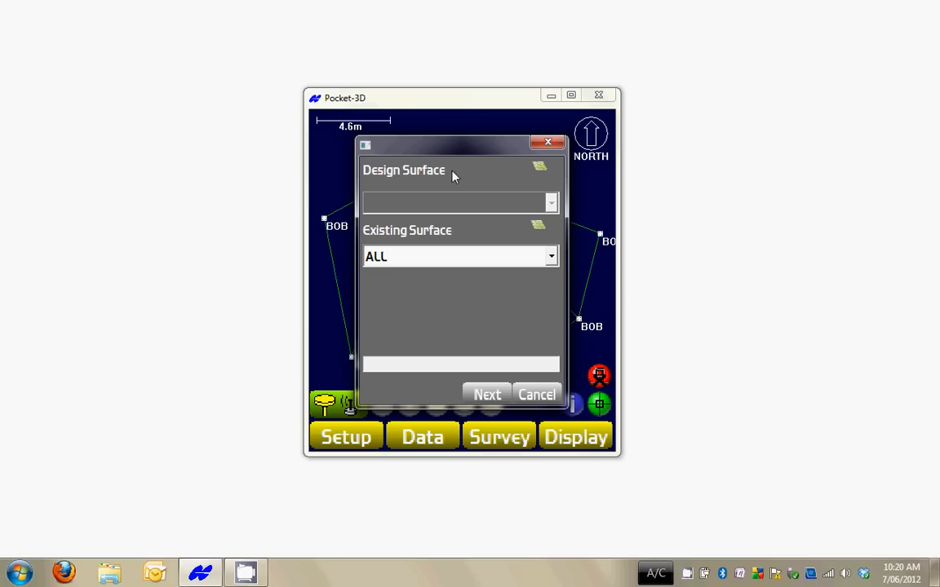
mouse_move(447, 238)
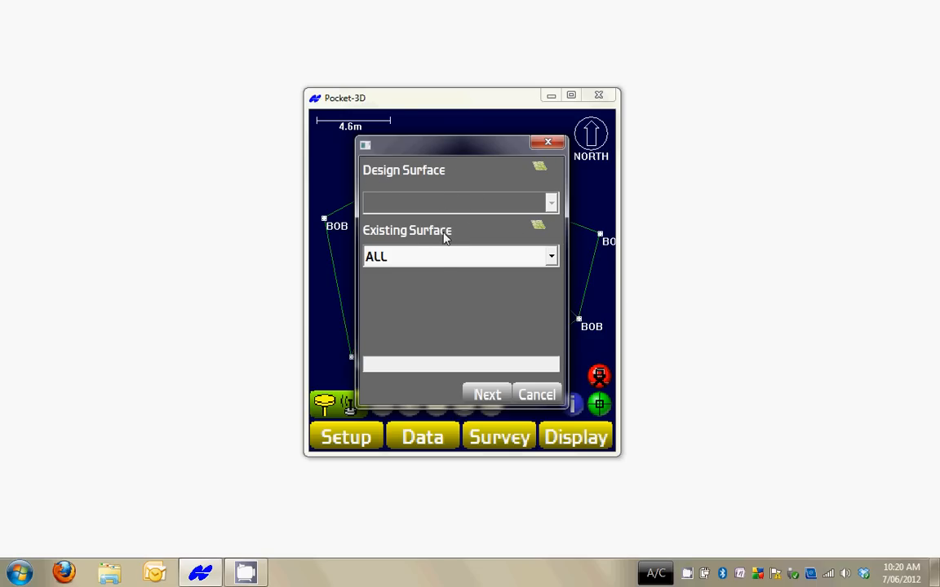
- Preview the comparison as red cut contours at 0.305m and leave the contour colours unchanged
left_click(486, 395)
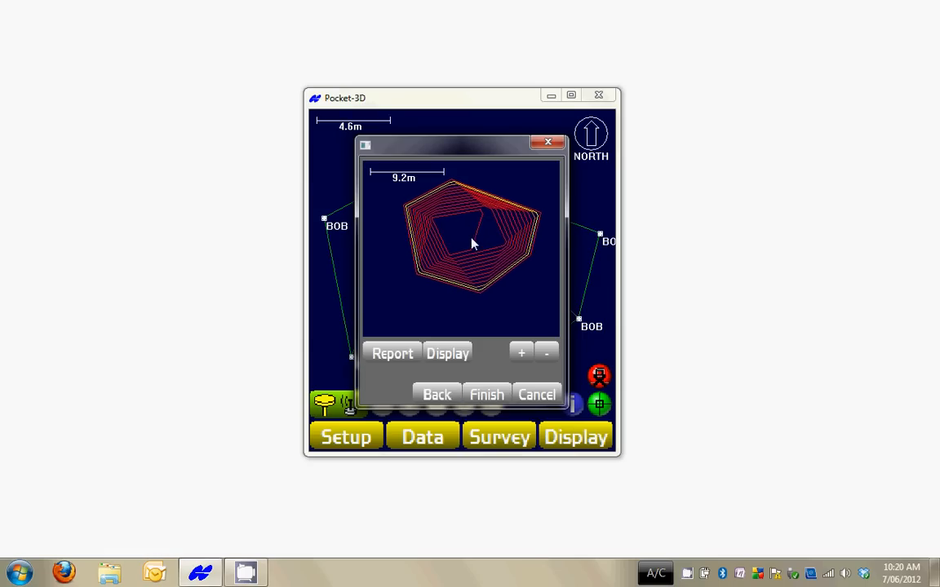
left_click_drag(473, 245, 427, 287)
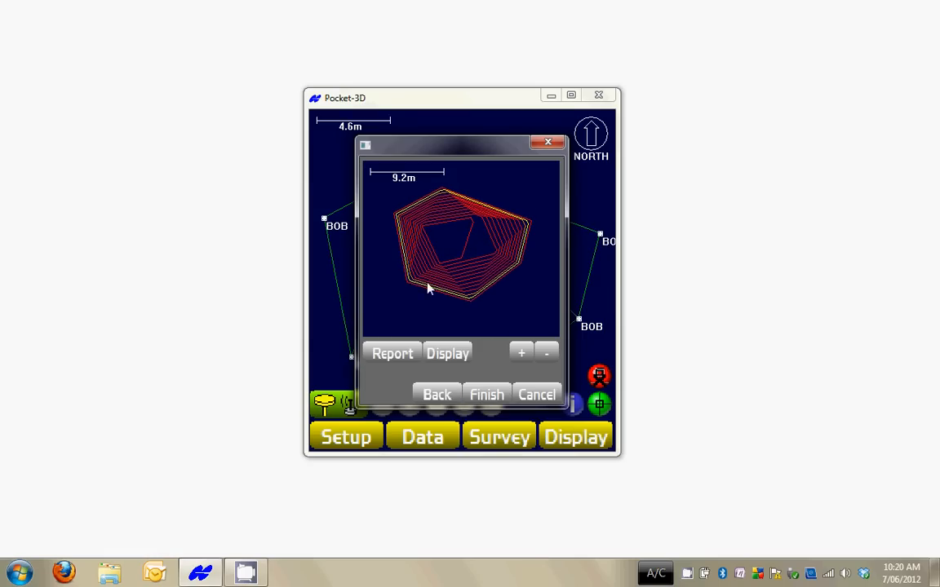
left_click(447, 352)
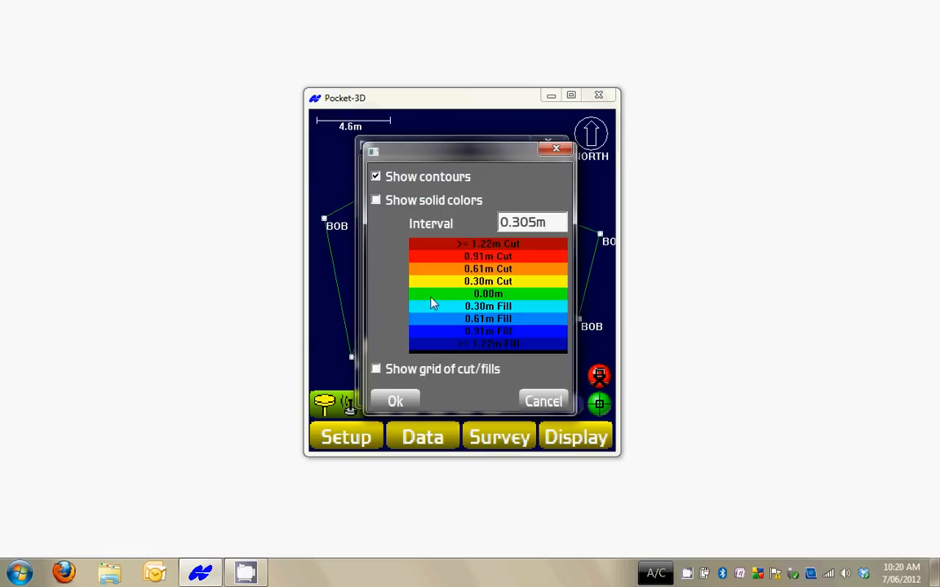
mouse_move(457, 350)
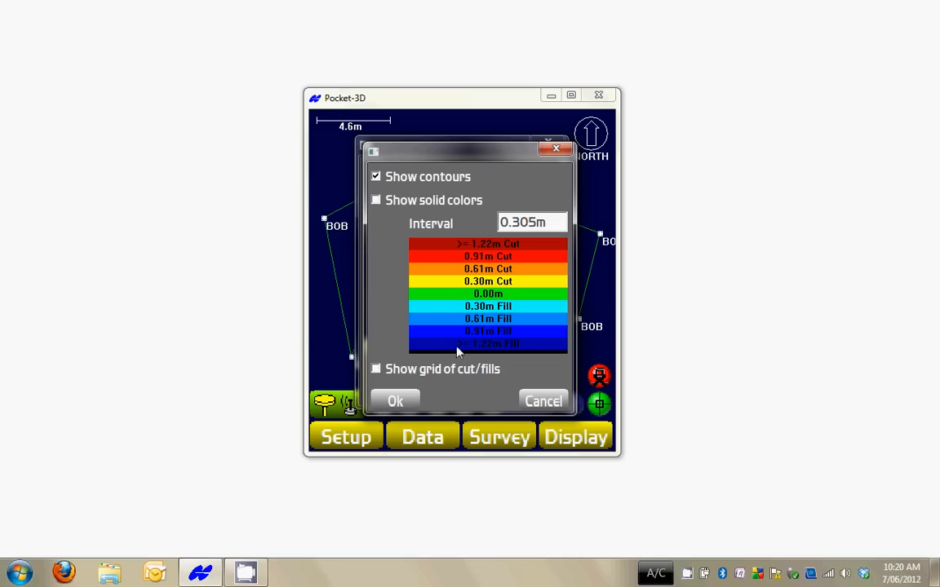
left_click(394, 402)
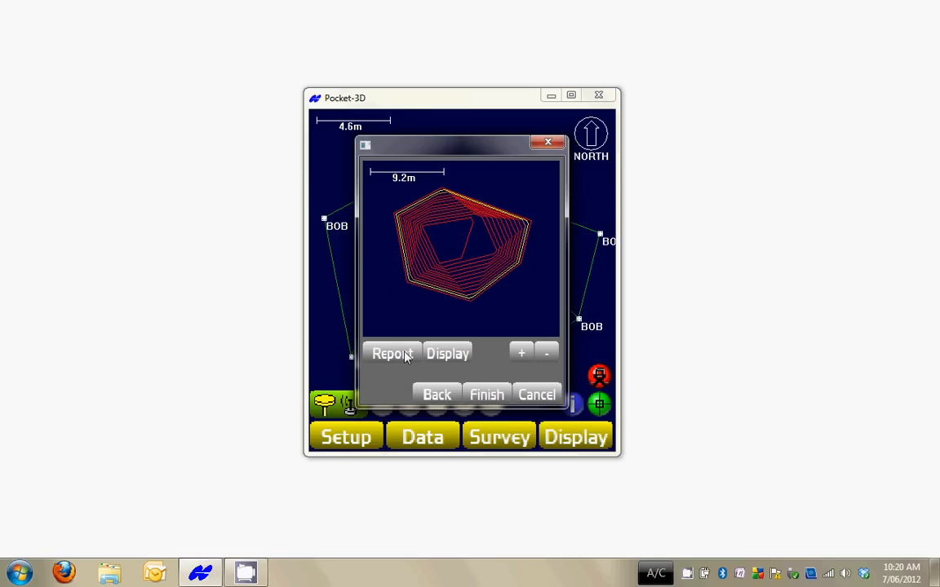
- Generate the volume report and highlight the BTM design line and the 167.774m² common area
left_click(392, 353)
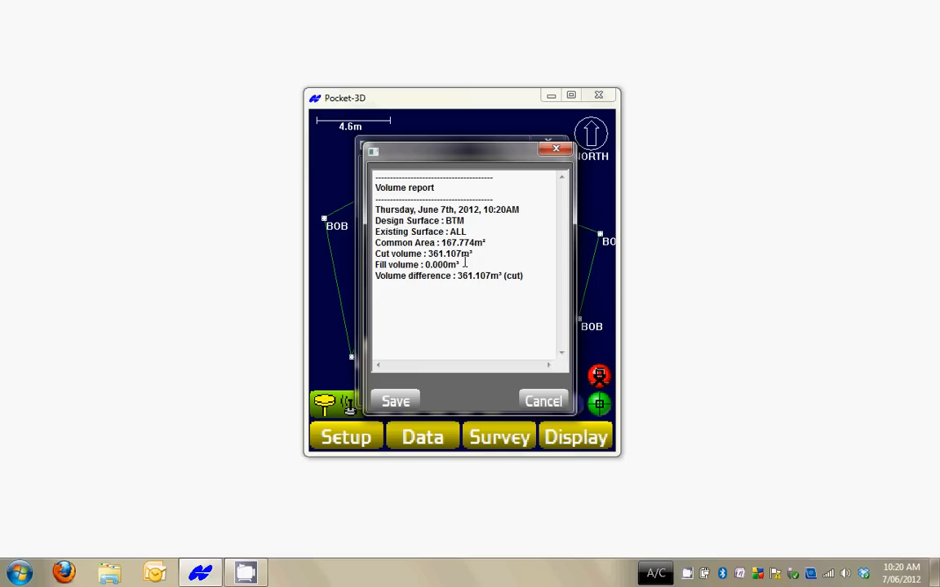
mouse_move(418, 229)
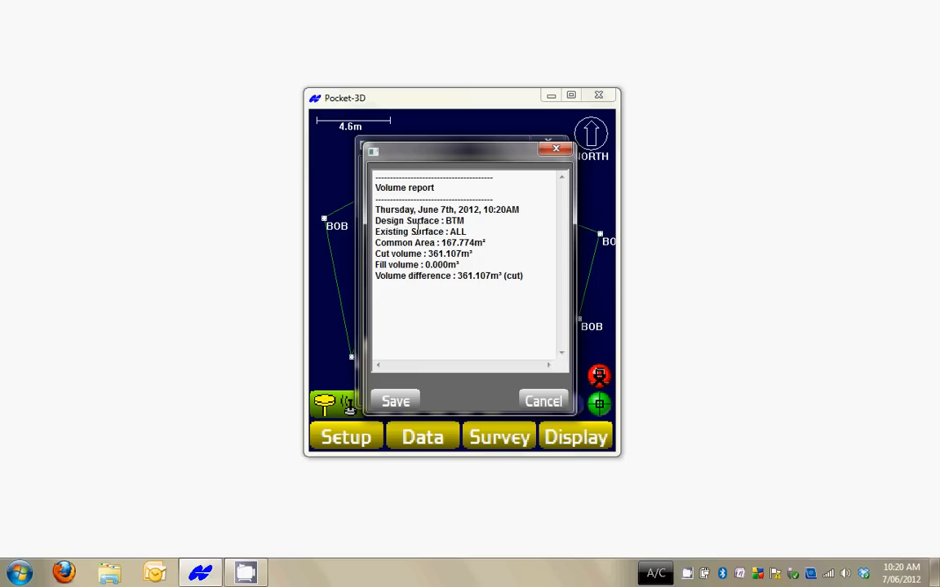
double_click(417, 220)
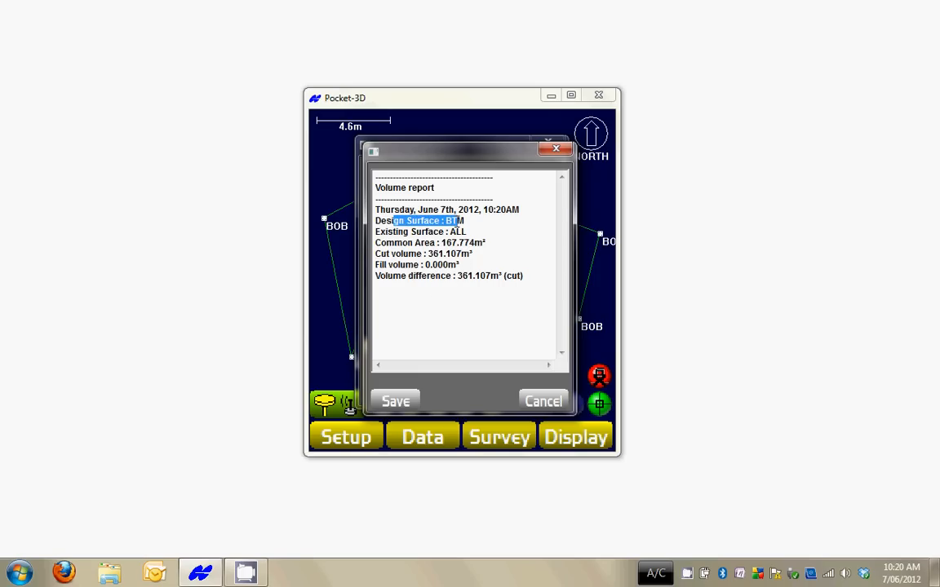
left_click(451, 265)
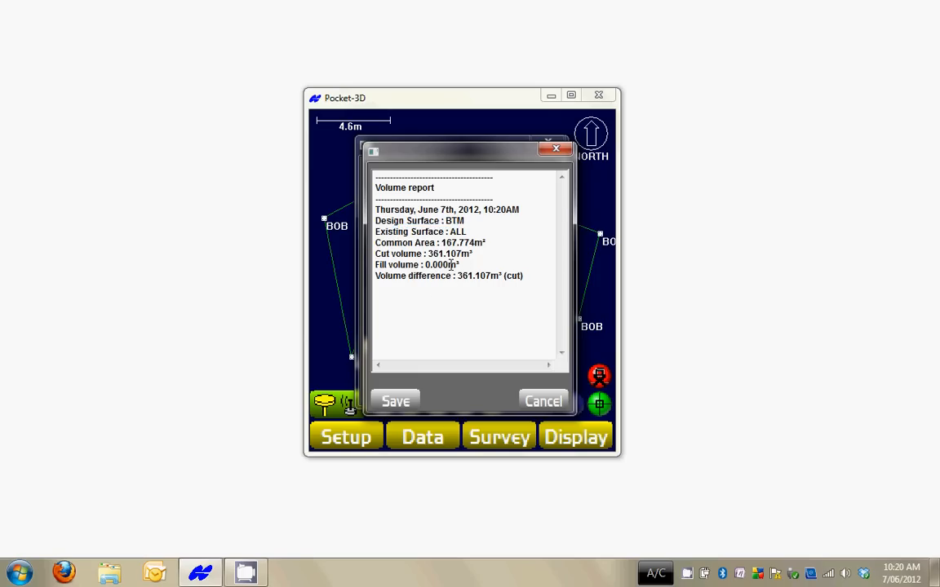
double_click(460, 241)
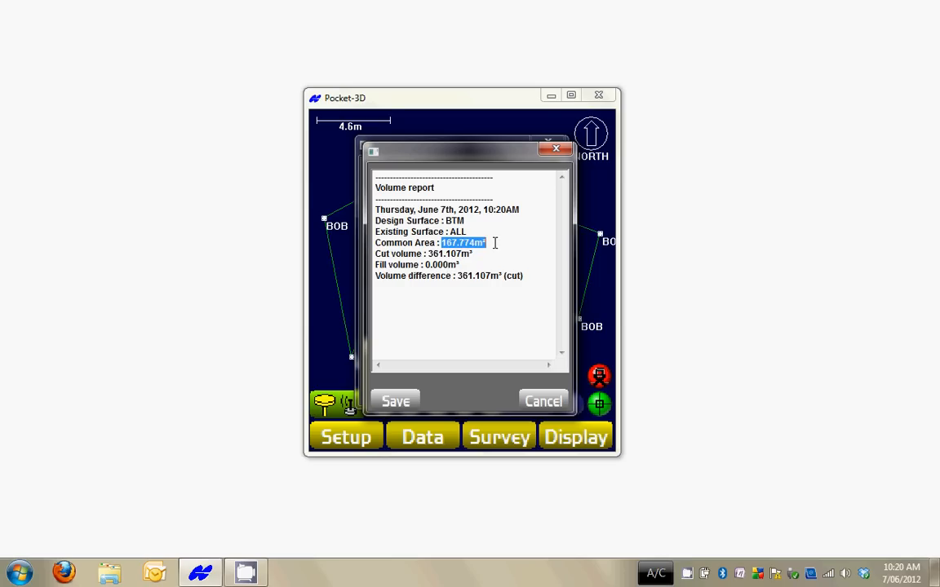
mouse_move(490, 333)
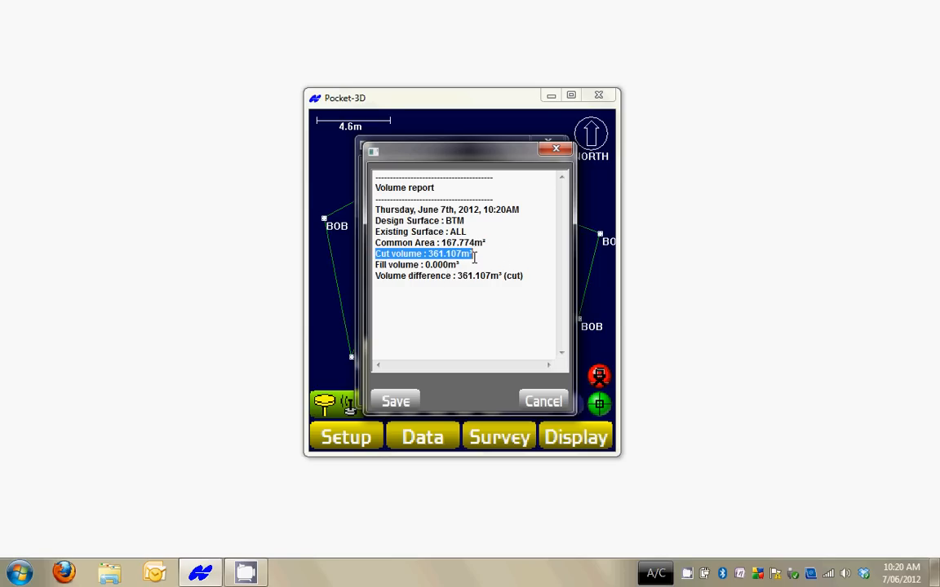
mouse_move(496, 264)
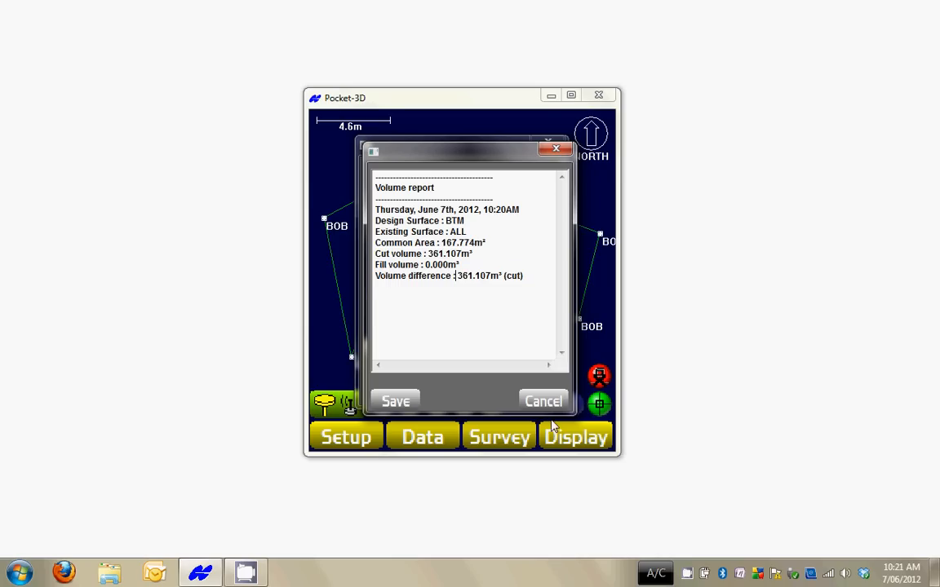
left_click(395, 402)
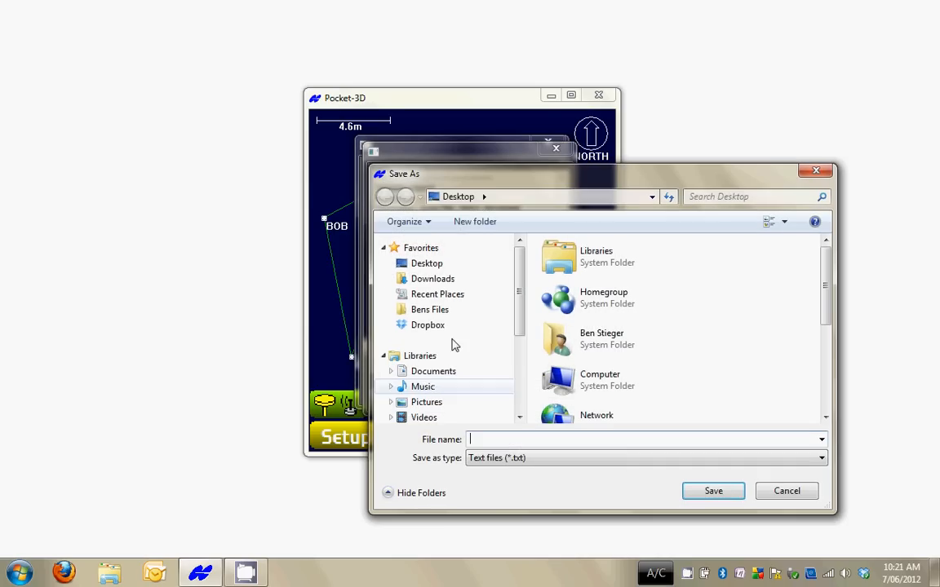
mouse_move(786, 489)
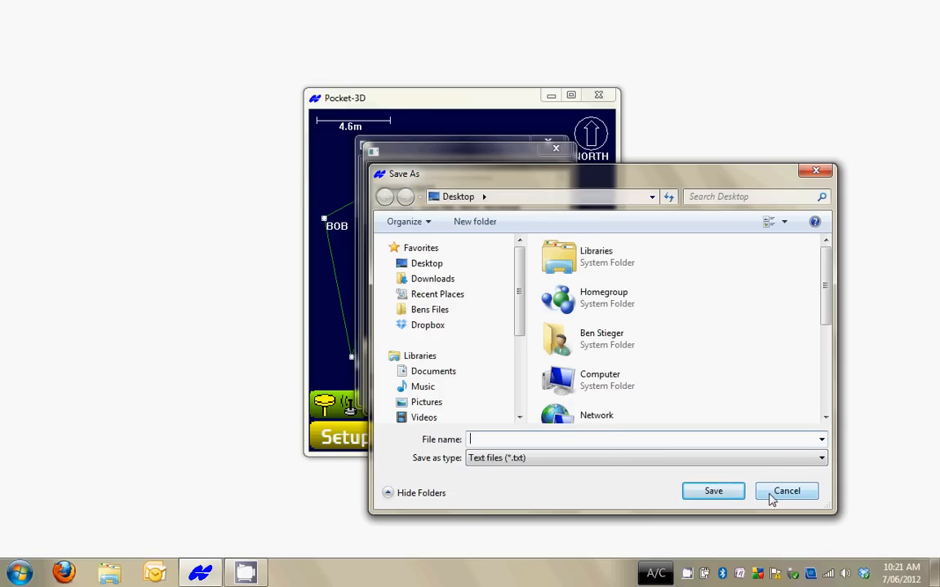
left_click(786, 490)
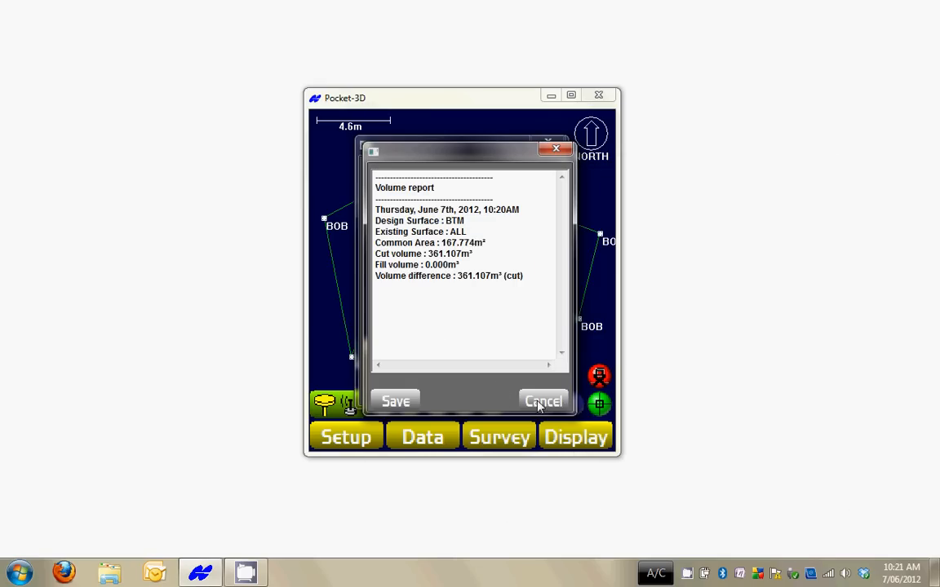